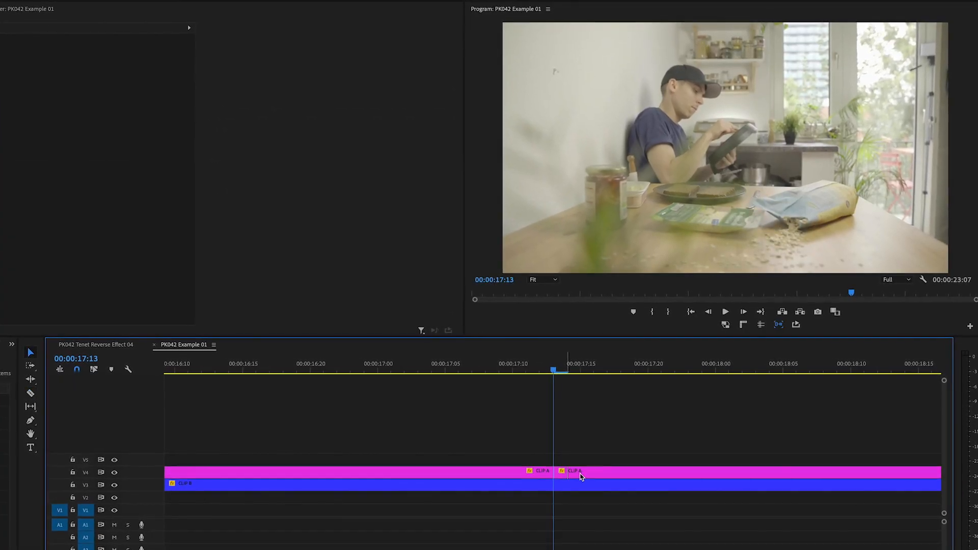
- Bring up Speed/Duration settings for the later Clip A section via its context menu
right_click(570, 472)
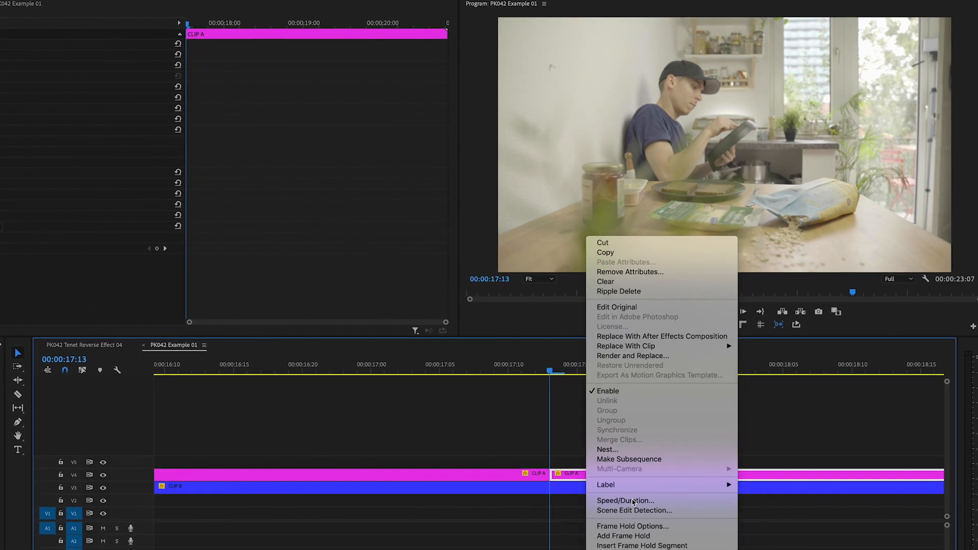
click(624, 500)
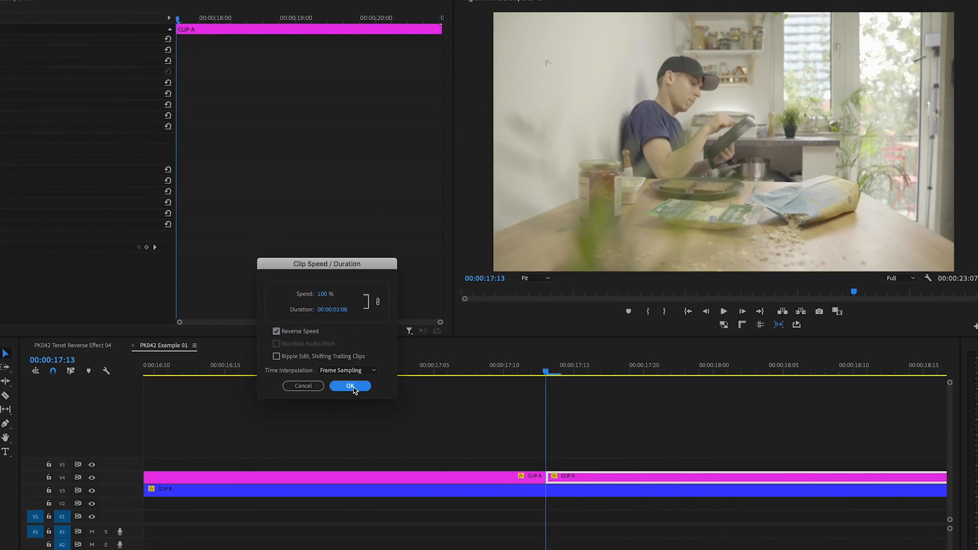
- Confirm Reverse Speed on the Clip A section and preview the oats flying back into the bag
click(349, 385)
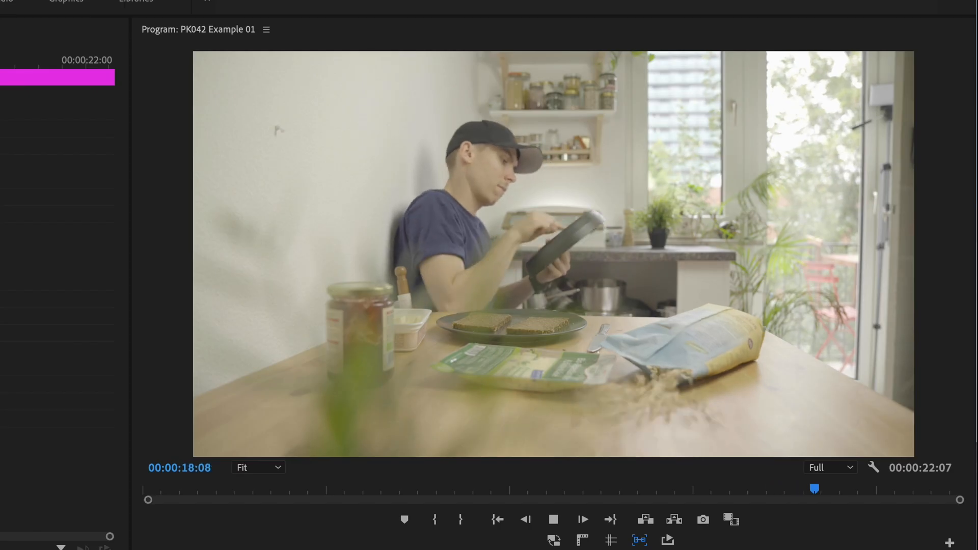
click(583, 518)
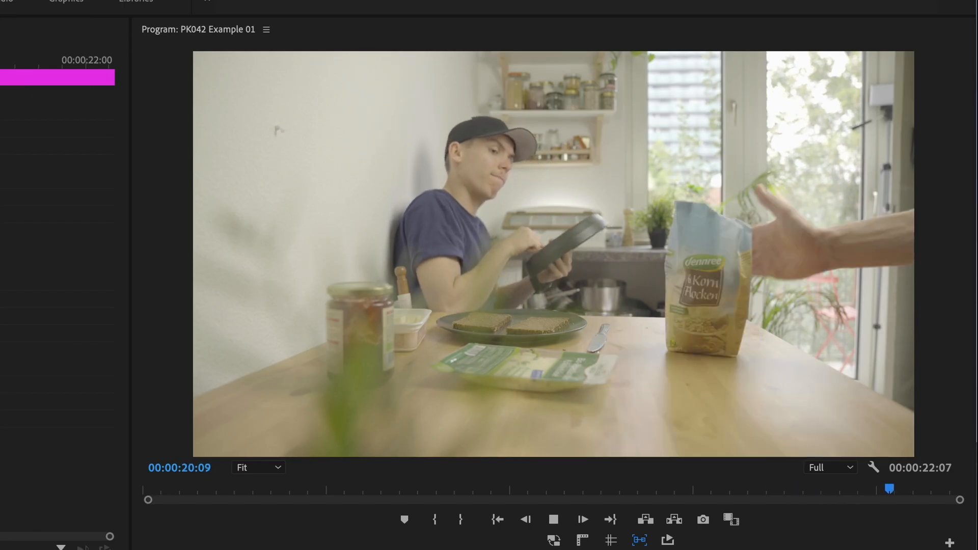